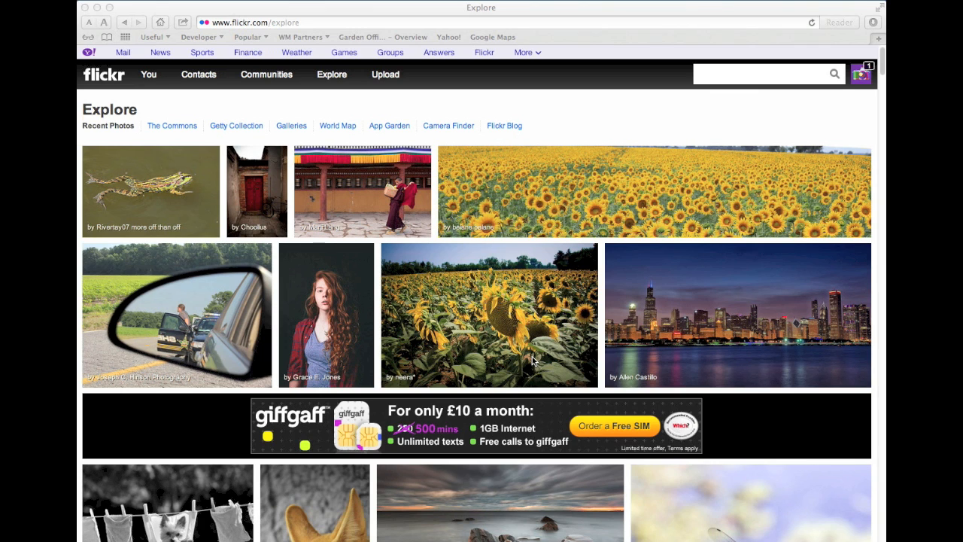
mouse_move(585, 336)
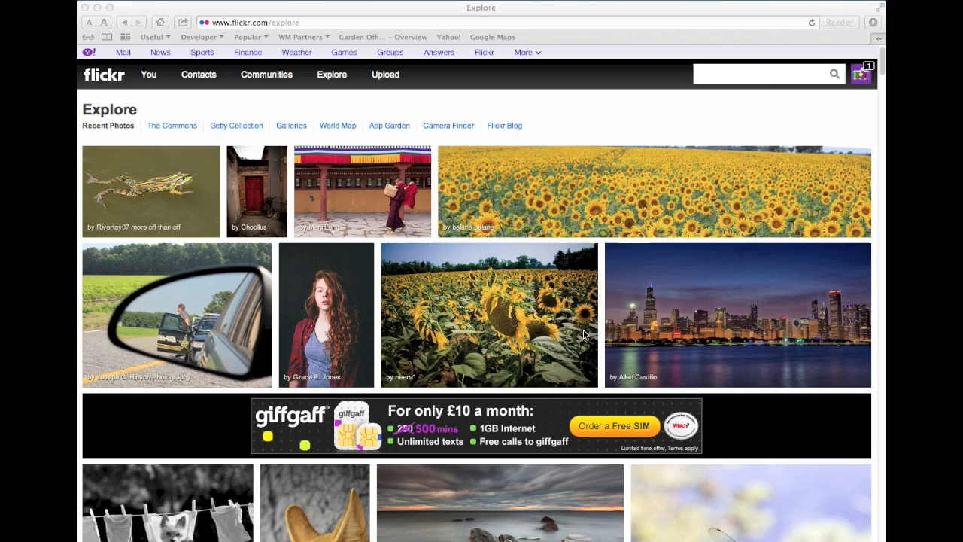
mouse_move(744, 343)
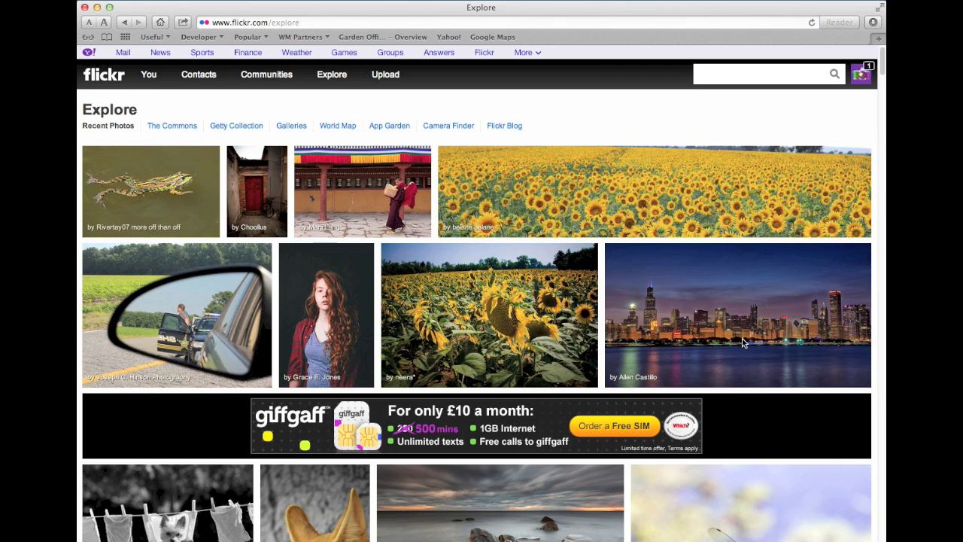
mouse_move(738, 338)
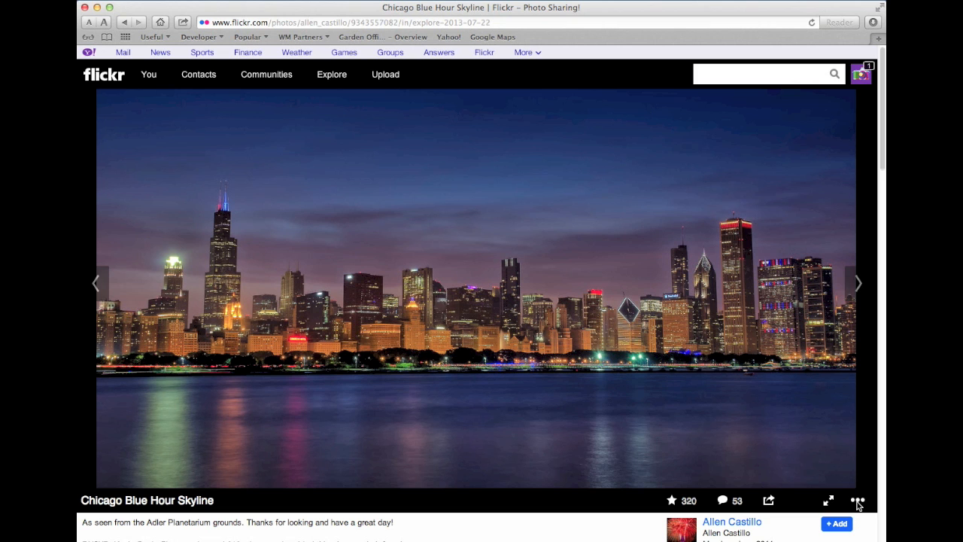
Choose View all sizes from the skyline photo's more (•••) menu.
click(857, 501)
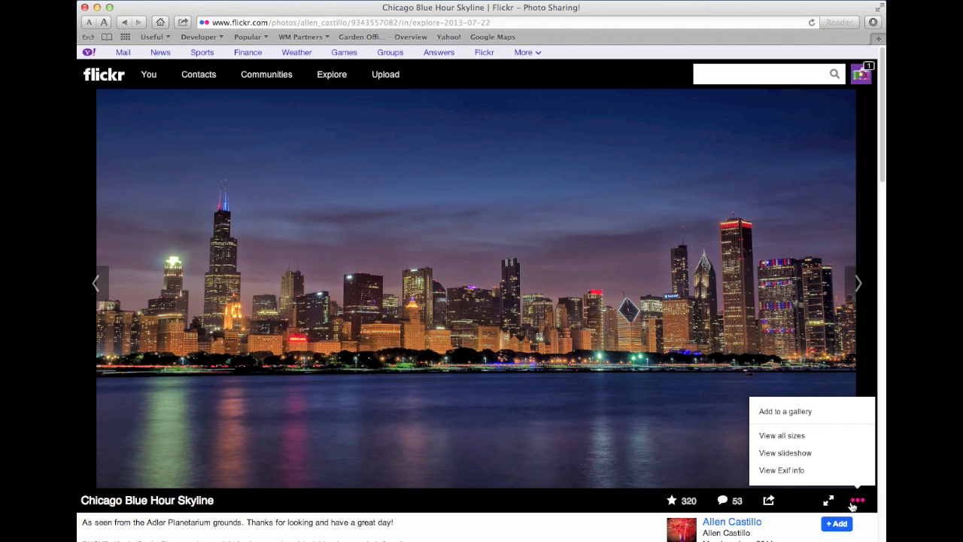
mouse_move(781, 435)
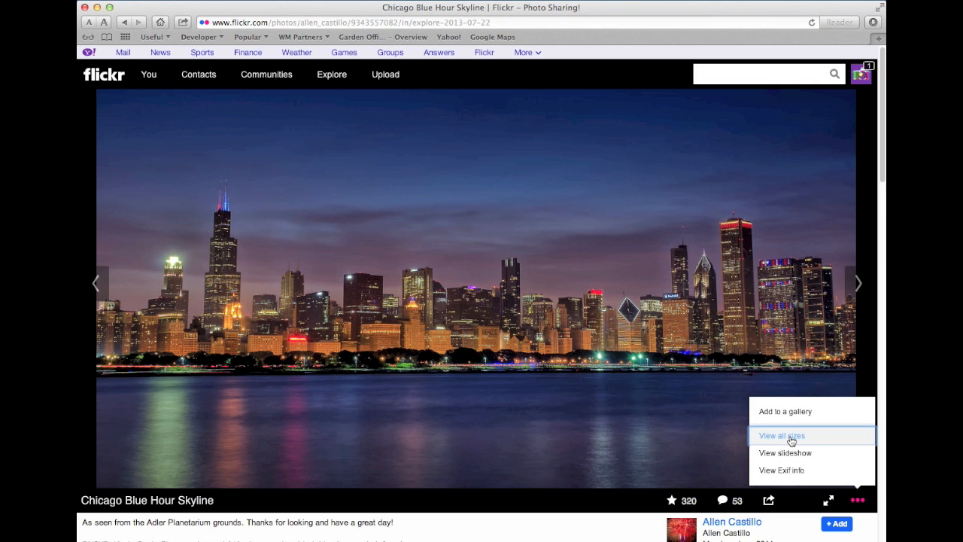
click(781, 435)
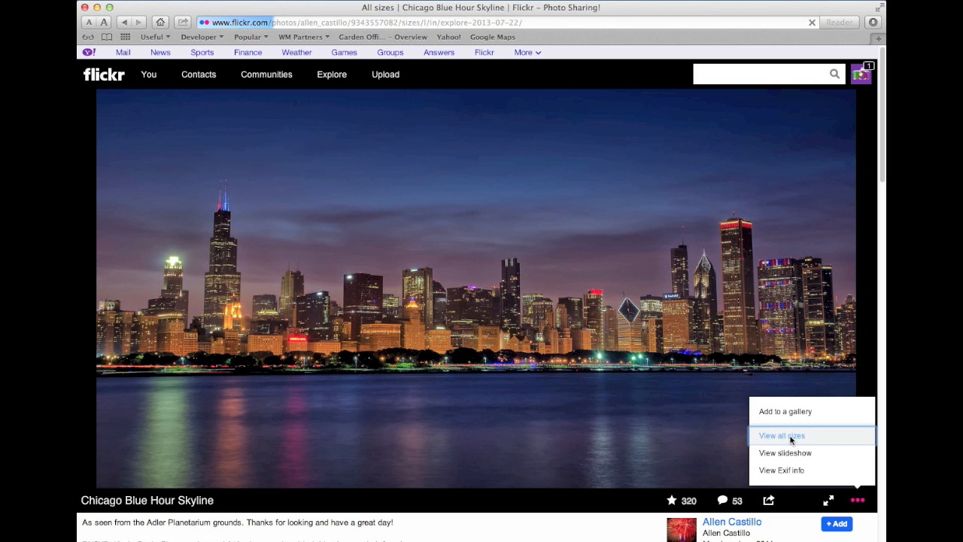
Select the Large 1600 size, download it, and open the downloaded skyline image.
click(781, 435)
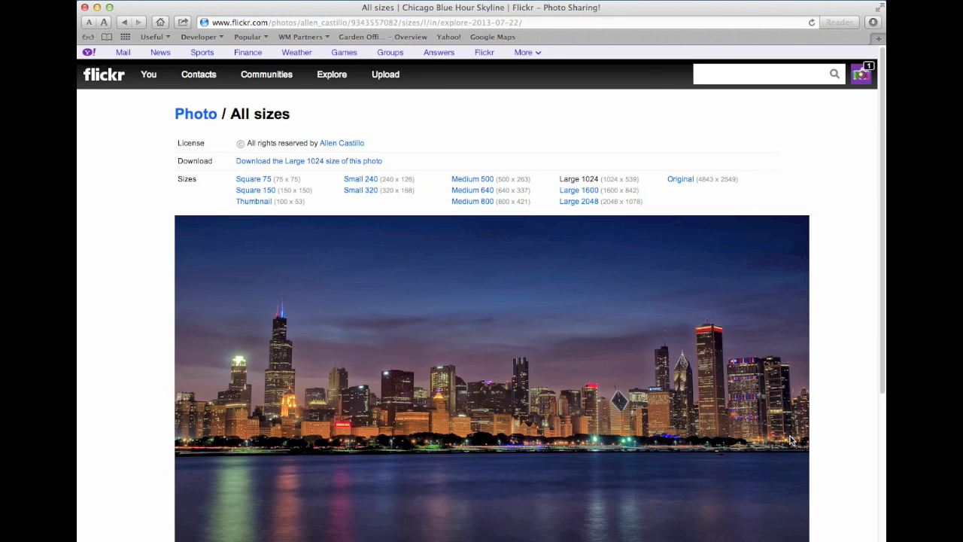
mouse_move(549, 257)
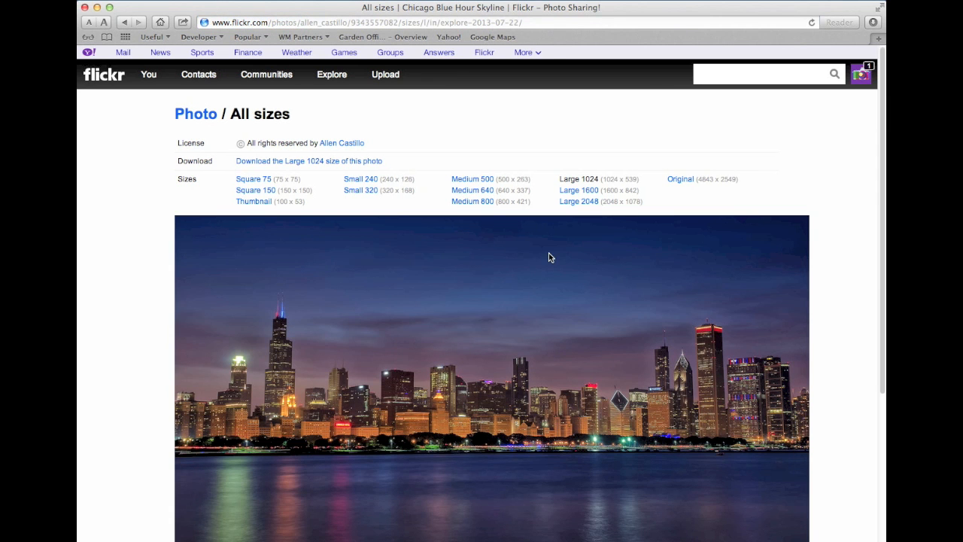
double_click(579, 190)
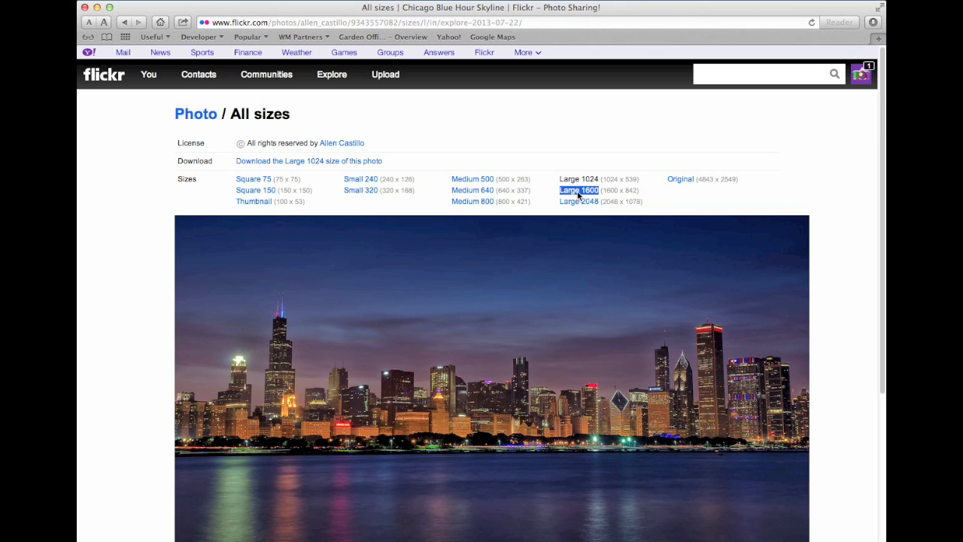
mouse_move(679, 179)
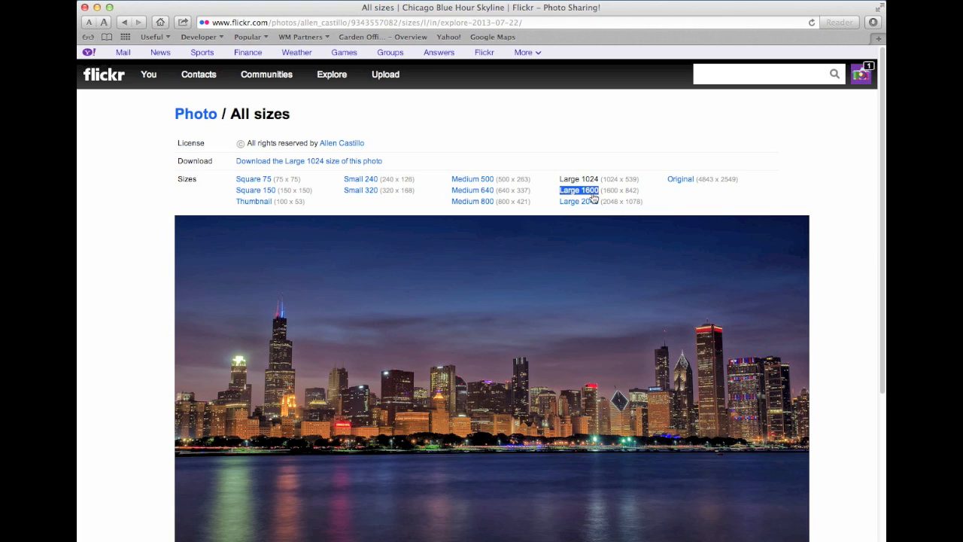
click(579, 190)
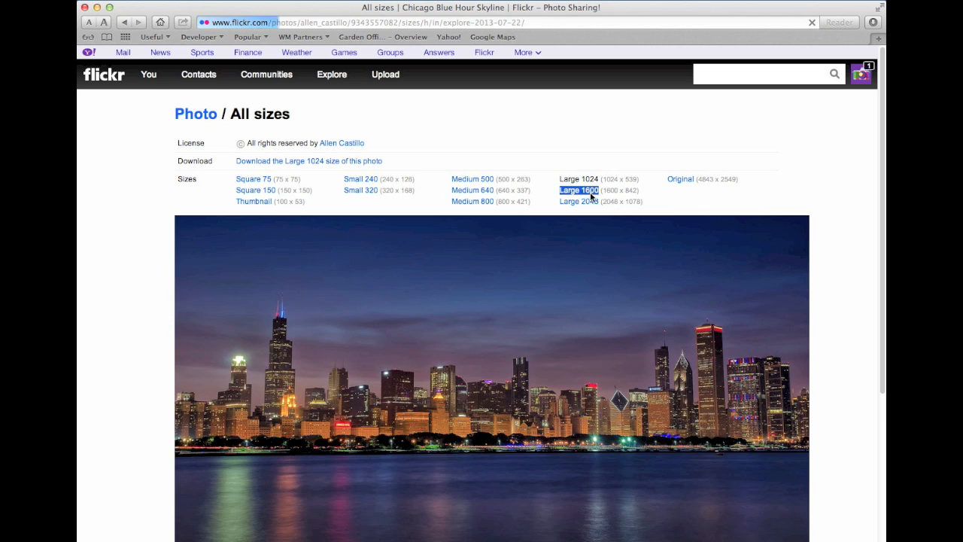
click(579, 190)
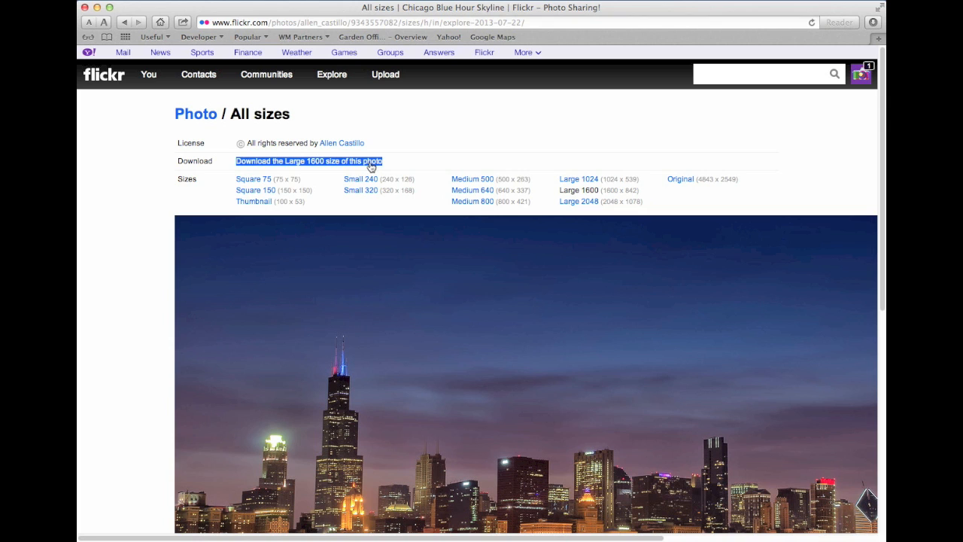
click(308, 161)
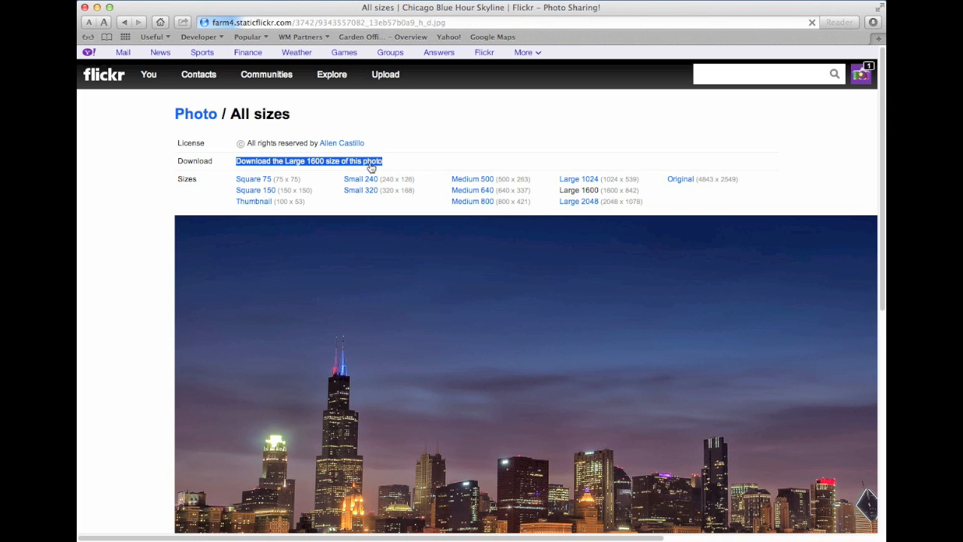
click(309, 160)
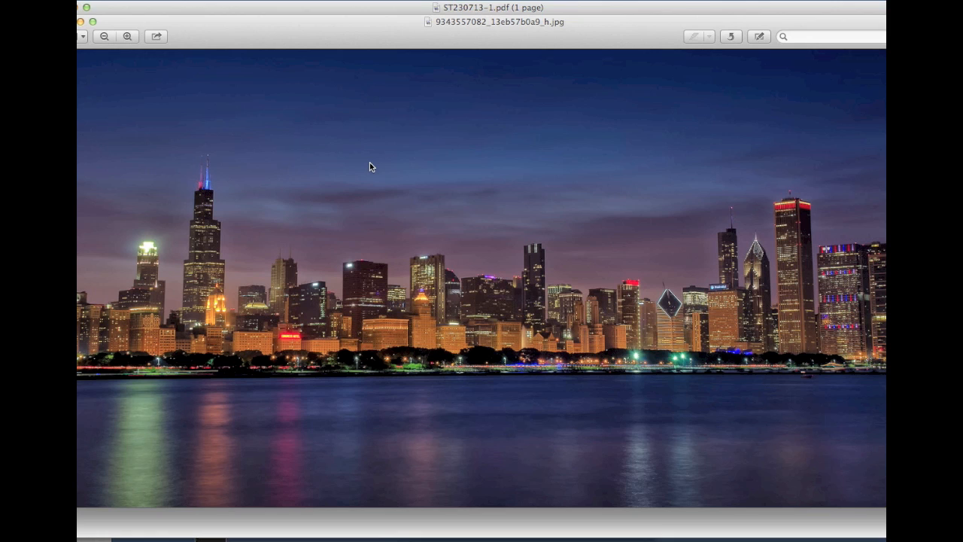